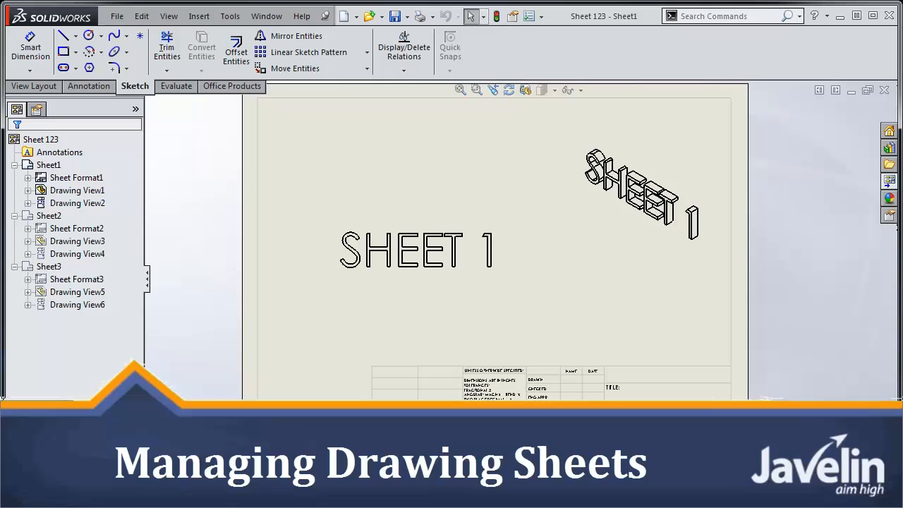
mouse_move(806, 307)
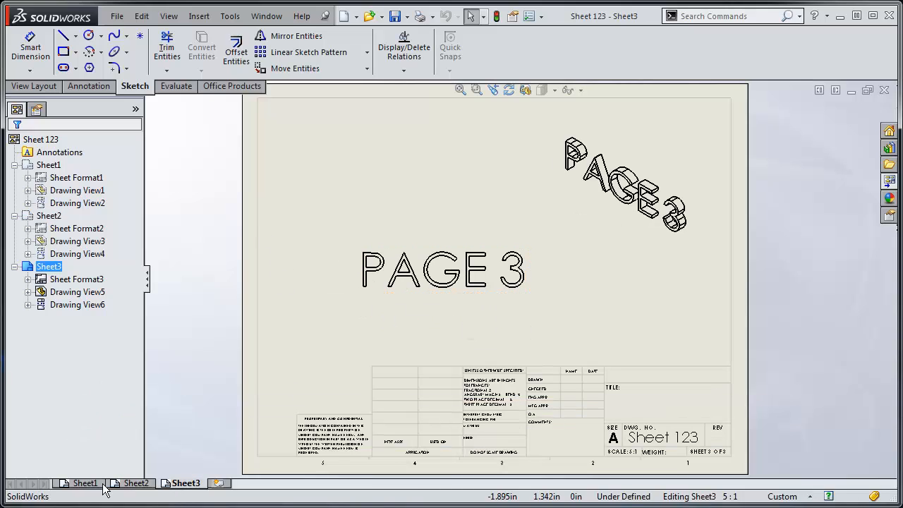
- From Sheet1, save the drawing under the new name Sheet 3.SLDDRW
click(86, 482)
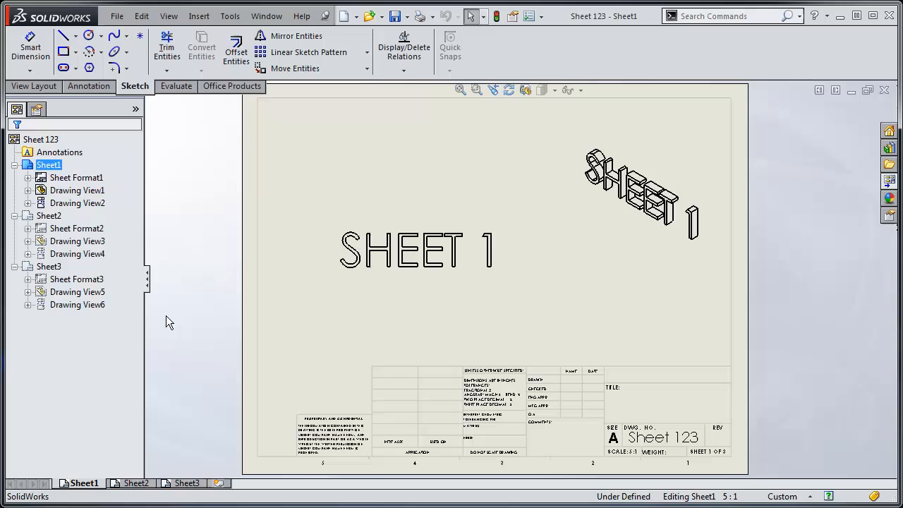
mouse_move(235, 337)
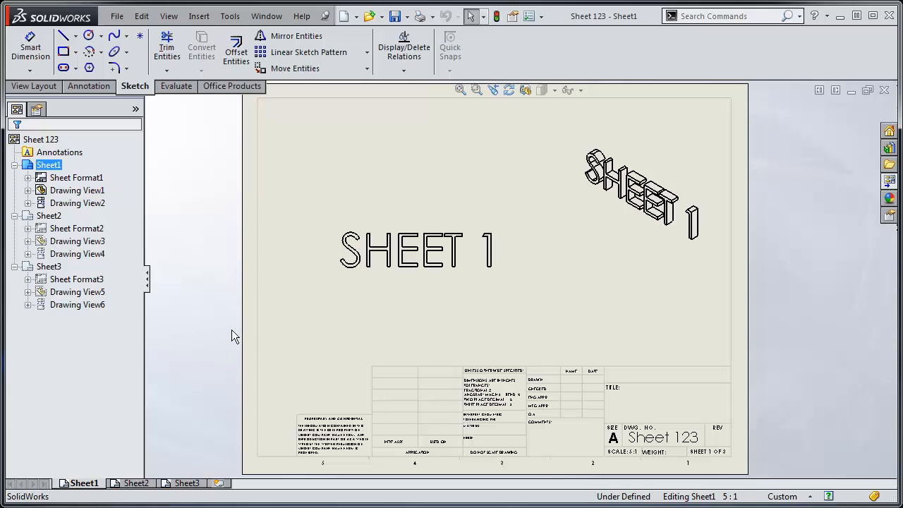
mouse_move(245, 317)
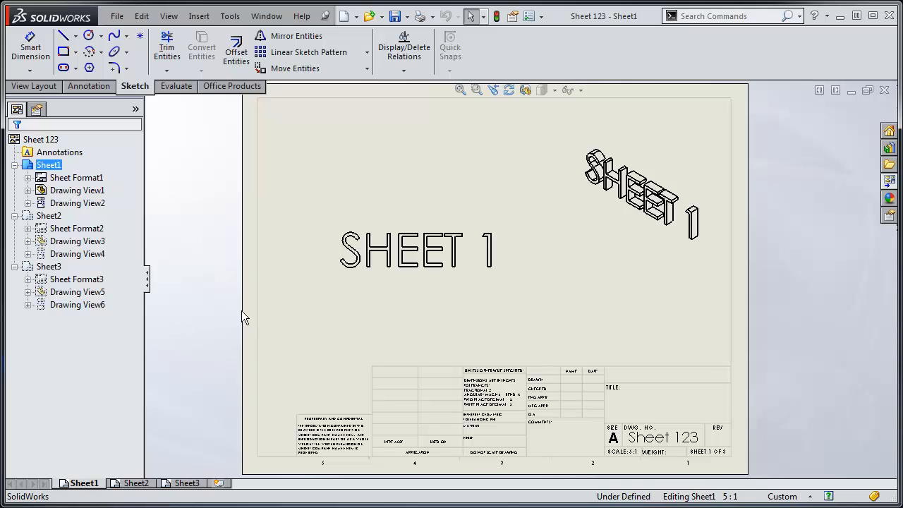
click(117, 15)
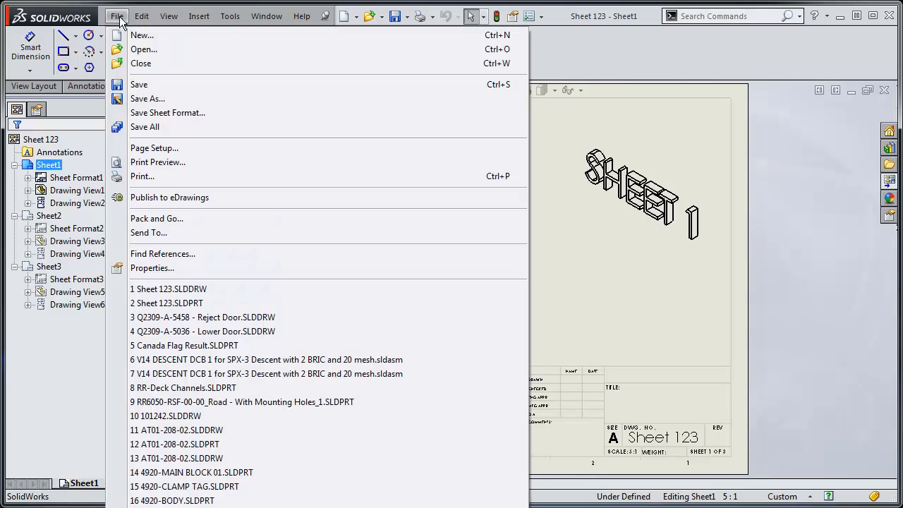
mouse_move(162, 99)
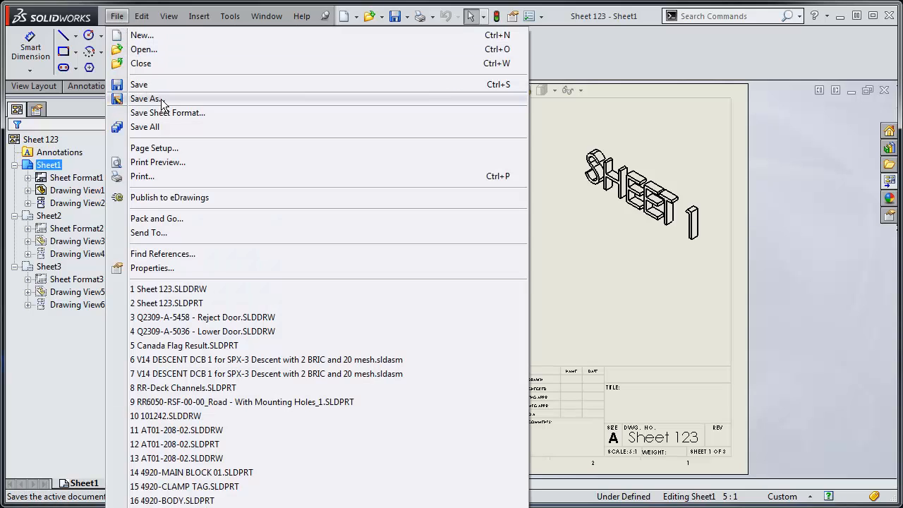
click(146, 98)
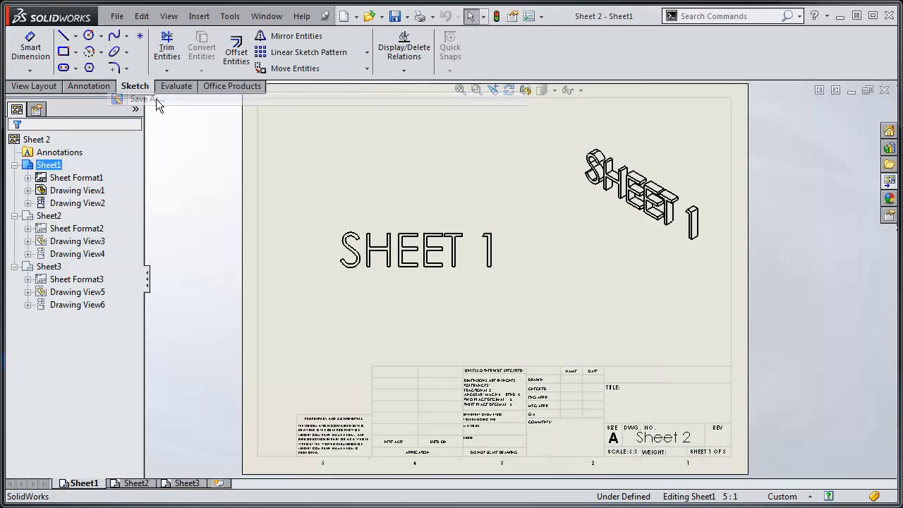
click(145, 99)
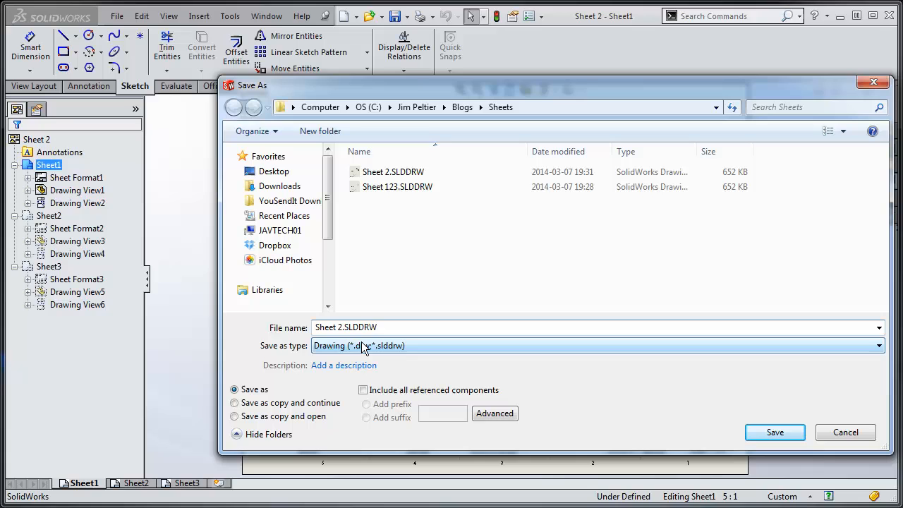
text(Sheet 3.SLDDRW)
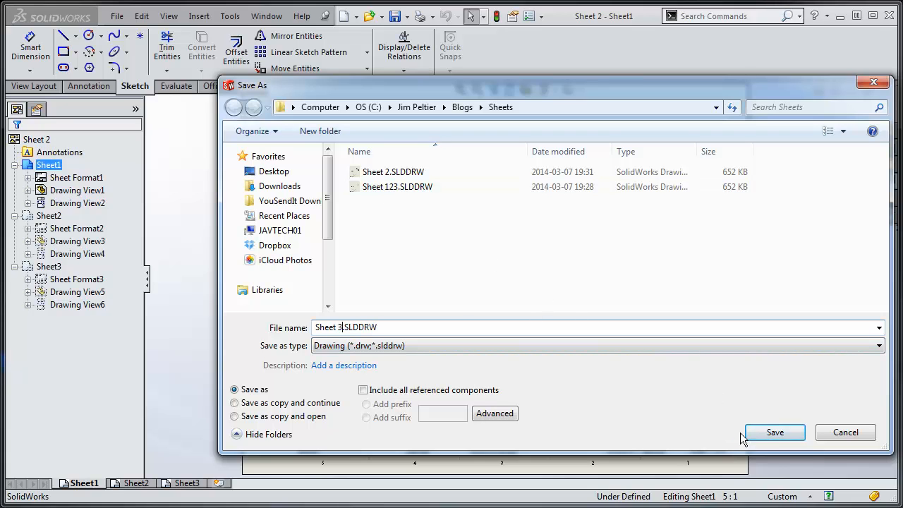
click(774, 432)
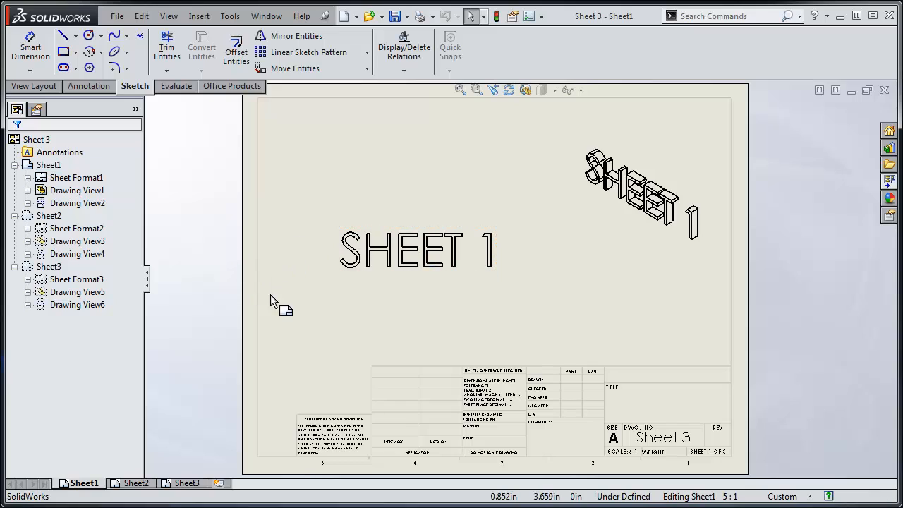
mouse_move(229, 312)
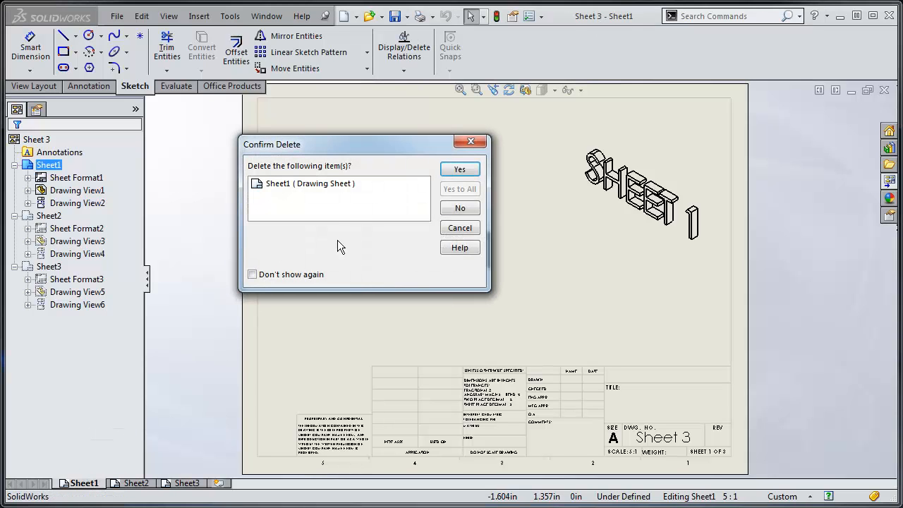
- Delete the extra sheets from the Sheet 3 and Sheet 2 copies, including Sheet3 from Sheet 2
click(459, 169)
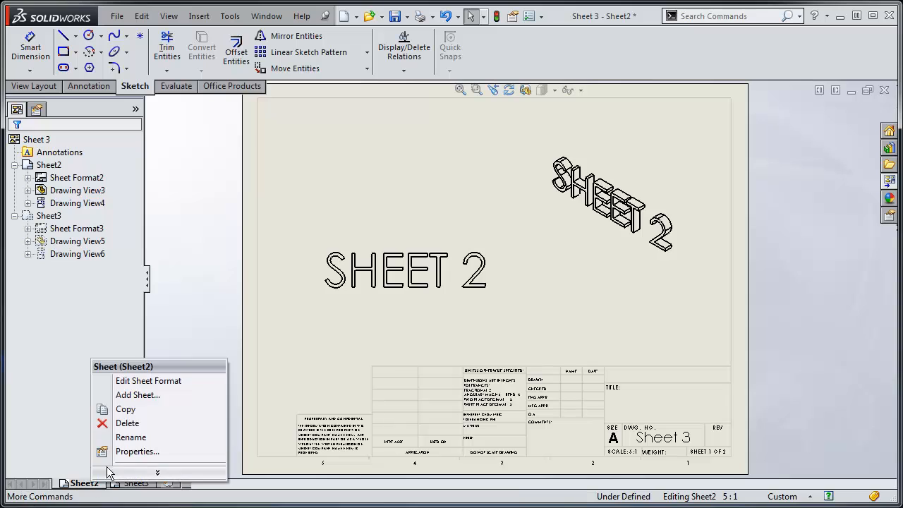
click(127, 422)
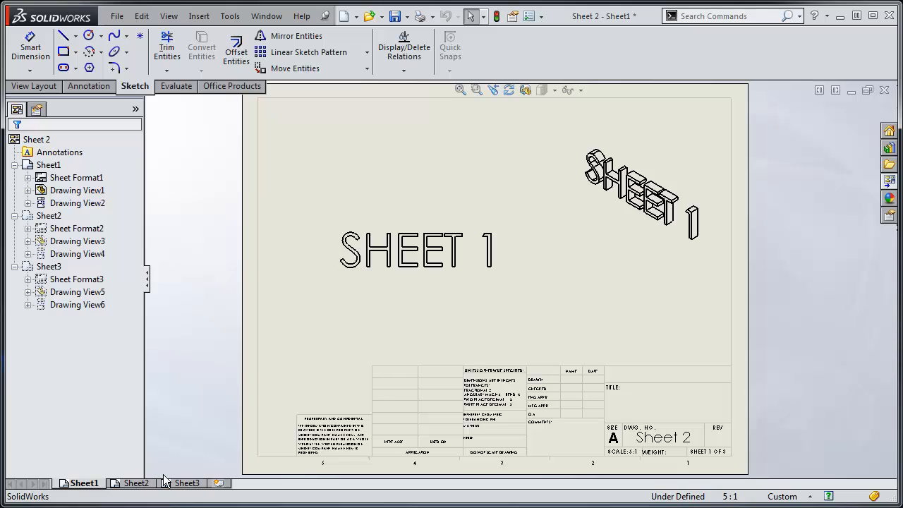
right_click(182, 484)
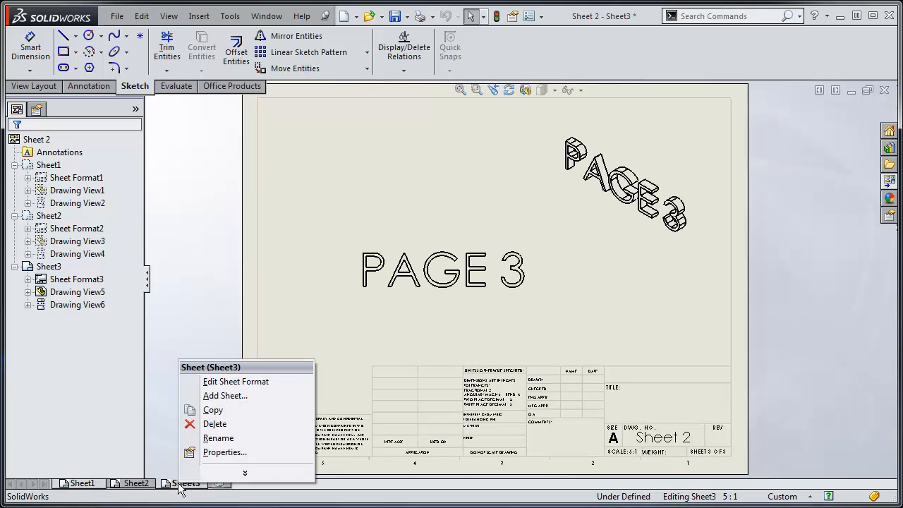
click(215, 423)
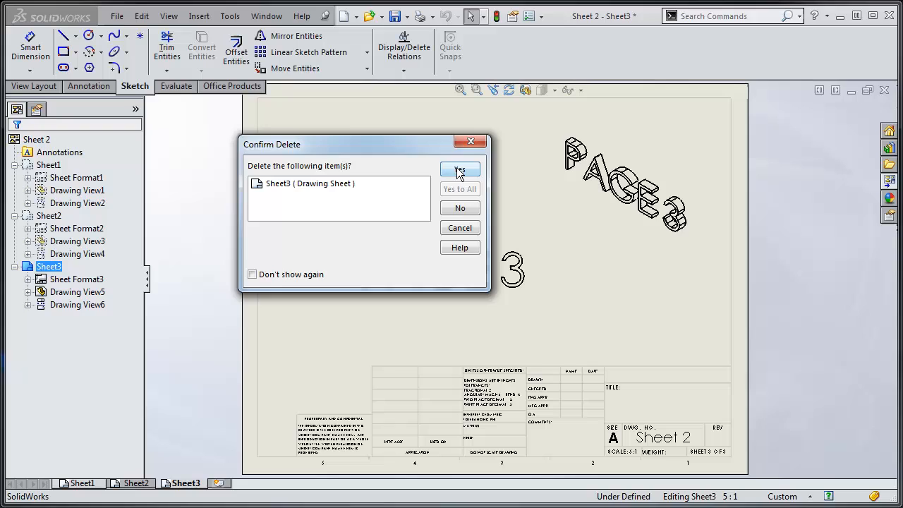
click(460, 169)
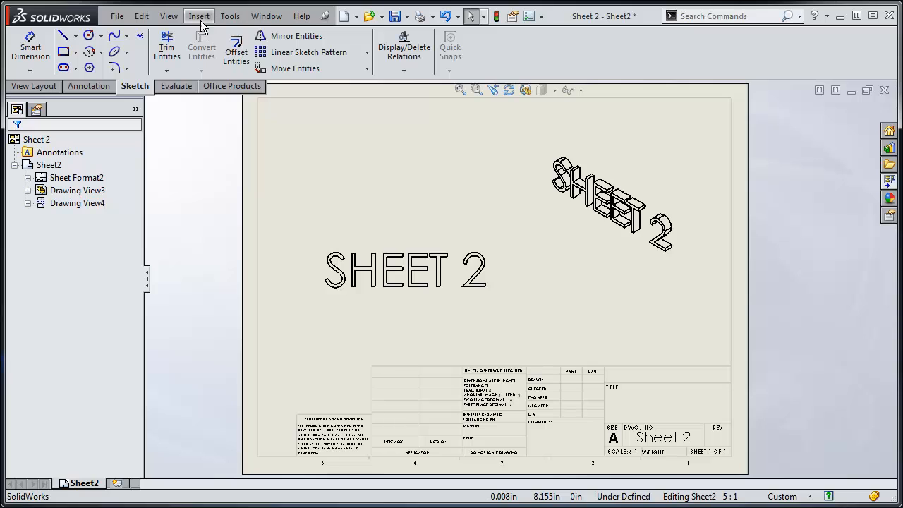
- In the Sheet 123 drawing, delete Sheet2 and confirm the deletion
click(117, 16)
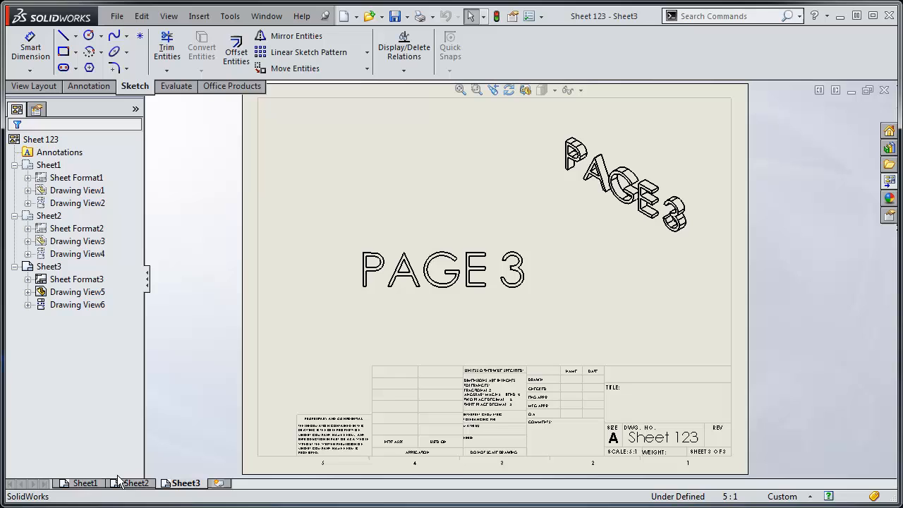
mouse_move(146, 488)
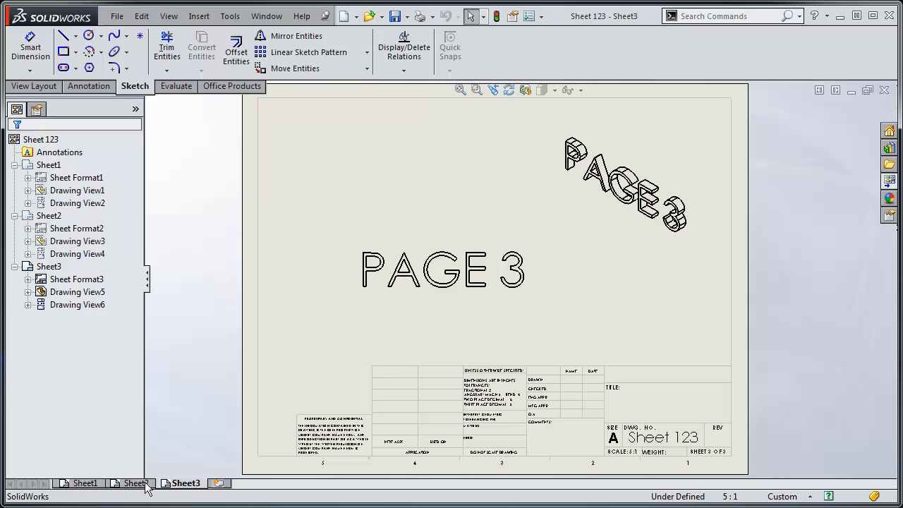
right_click(130, 482)
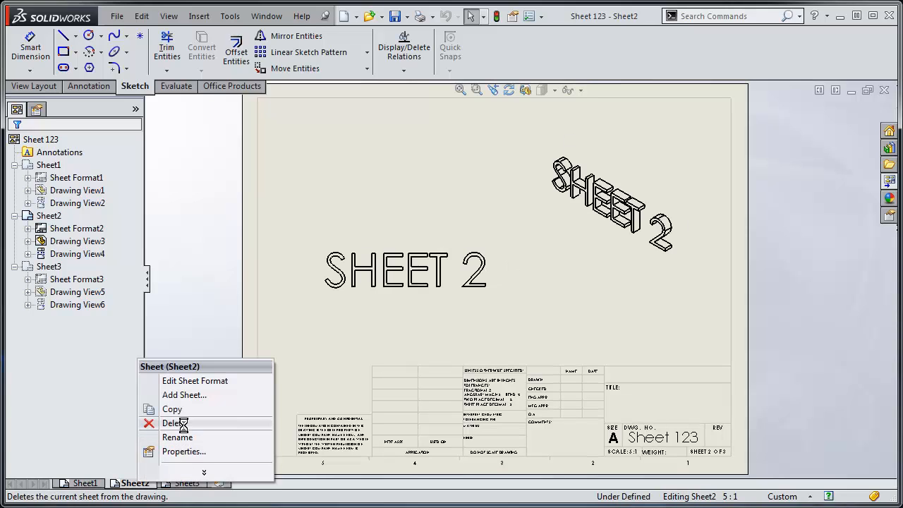
click(174, 422)
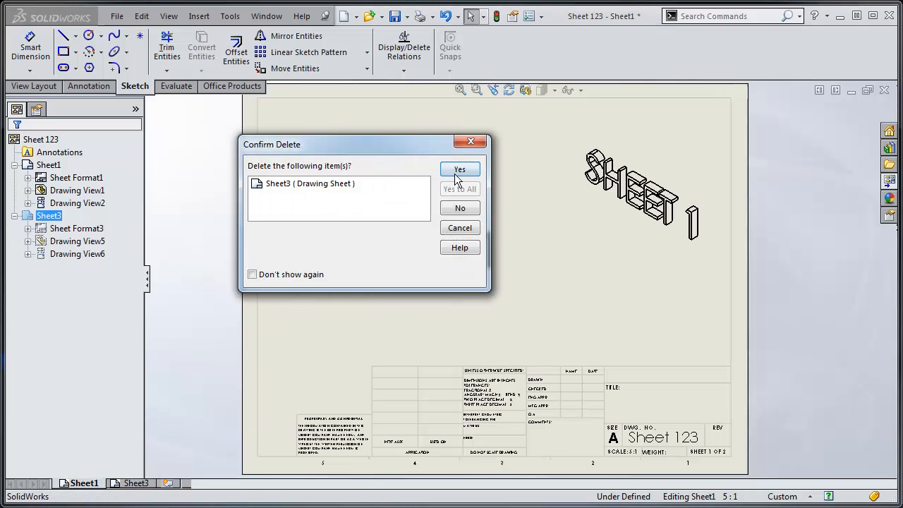
click(460, 169)
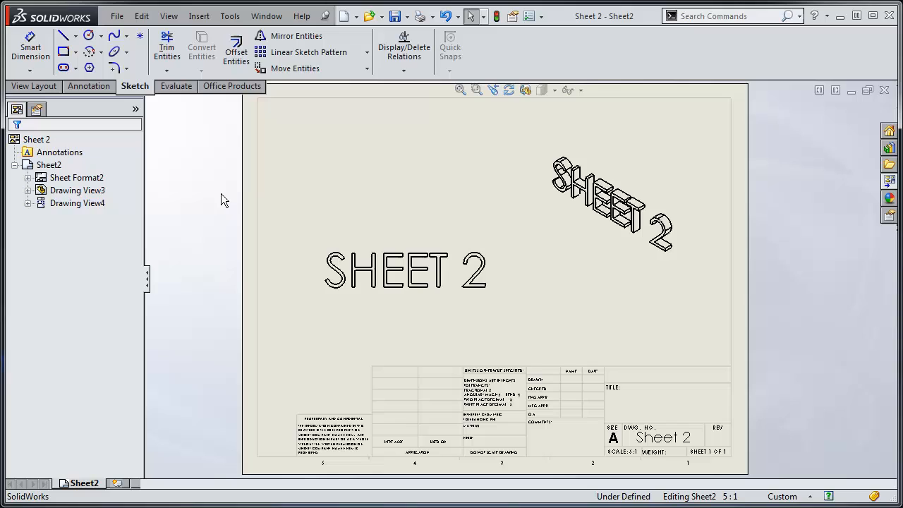
mouse_move(212, 224)
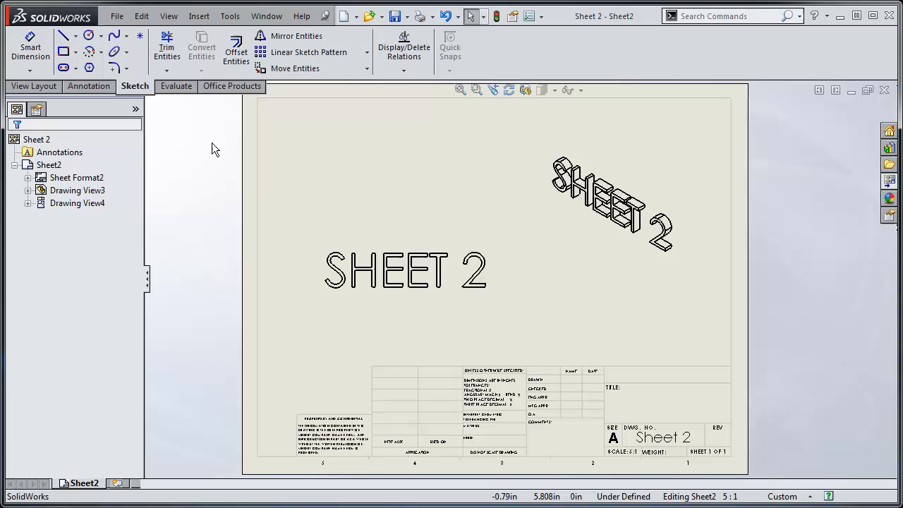
- Switch to another of the open drawings through the Window menu
click(266, 15)
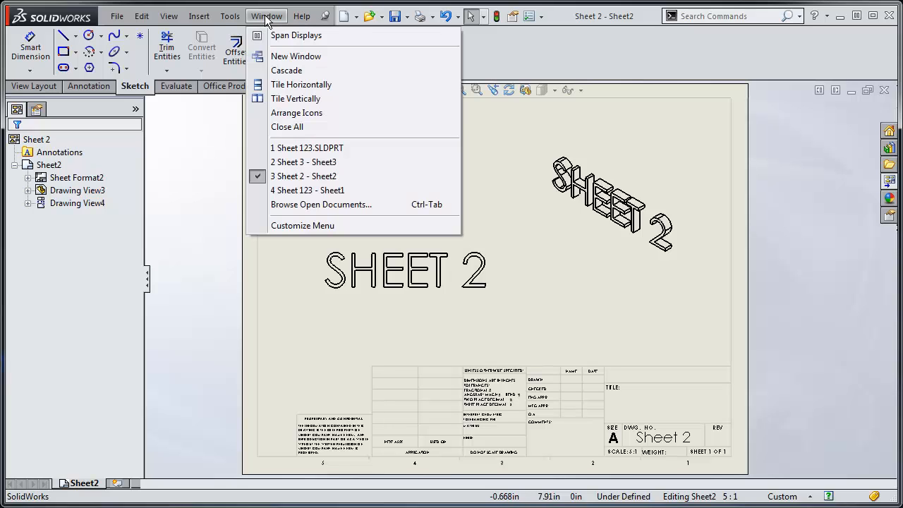
click(296, 99)
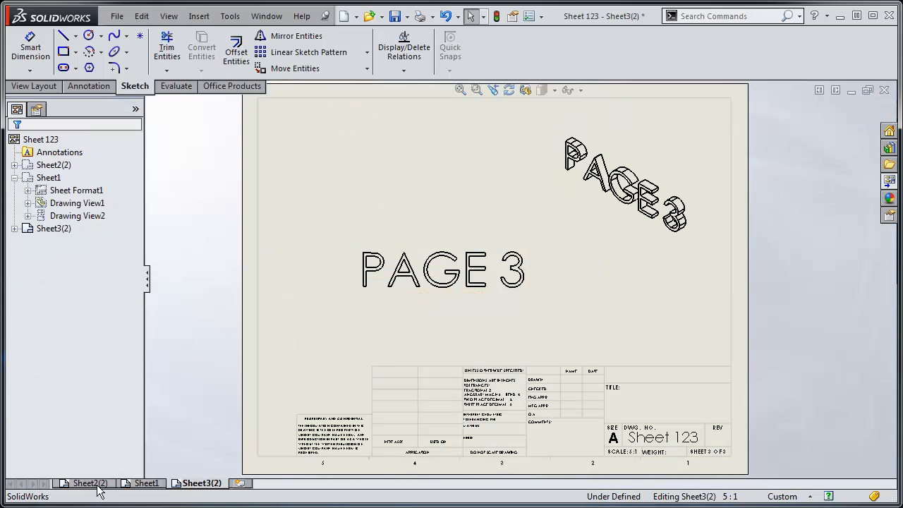
- View the copied Sheet2(2) and Sheet3(2) sheets in Sheet 123
click(146, 483)
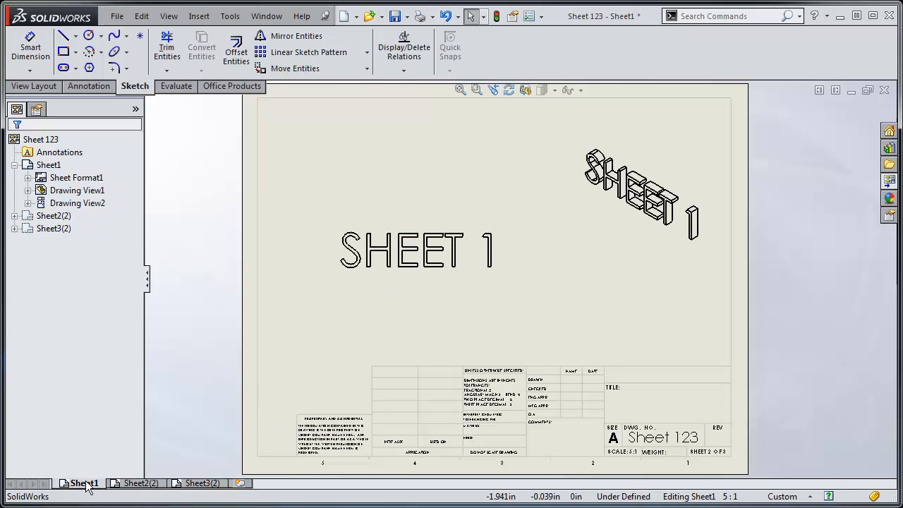
click(201, 483)
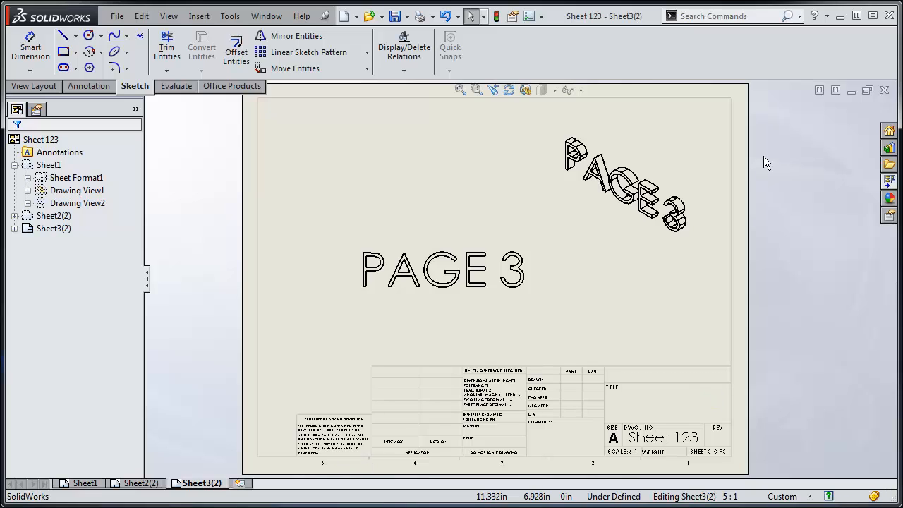
mouse_move(217, 447)
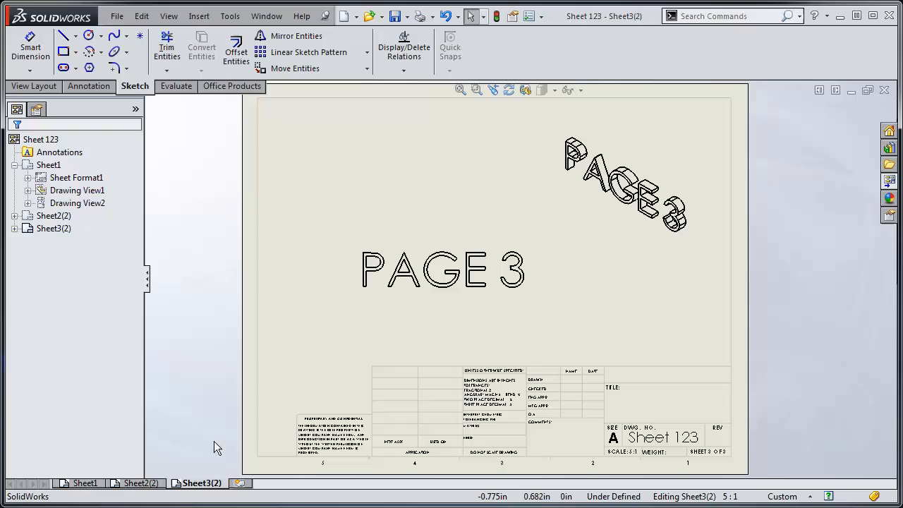